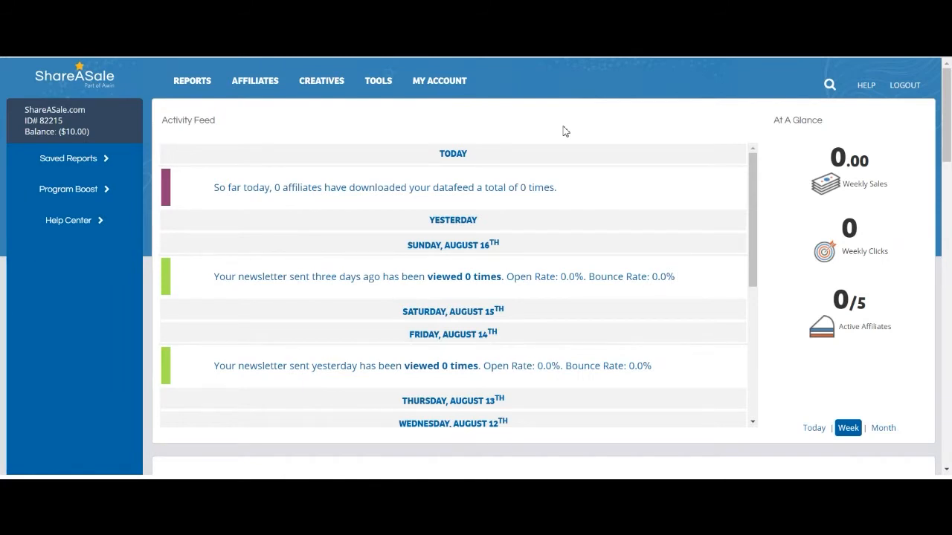
# Show the Creatives navigation submenu listing Banners, Text Links and Datafeed.
pyautogui.click(322, 81)
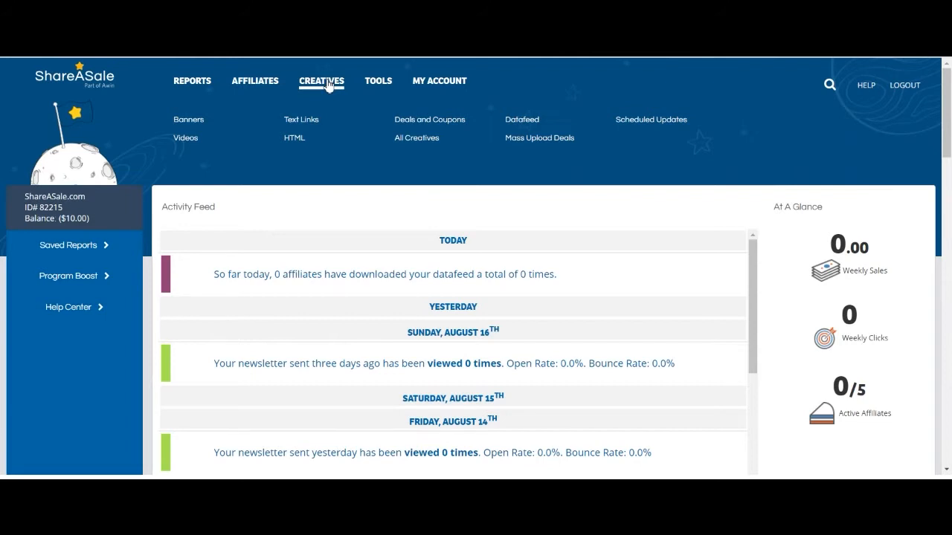
pyautogui.moveTo(207, 110)
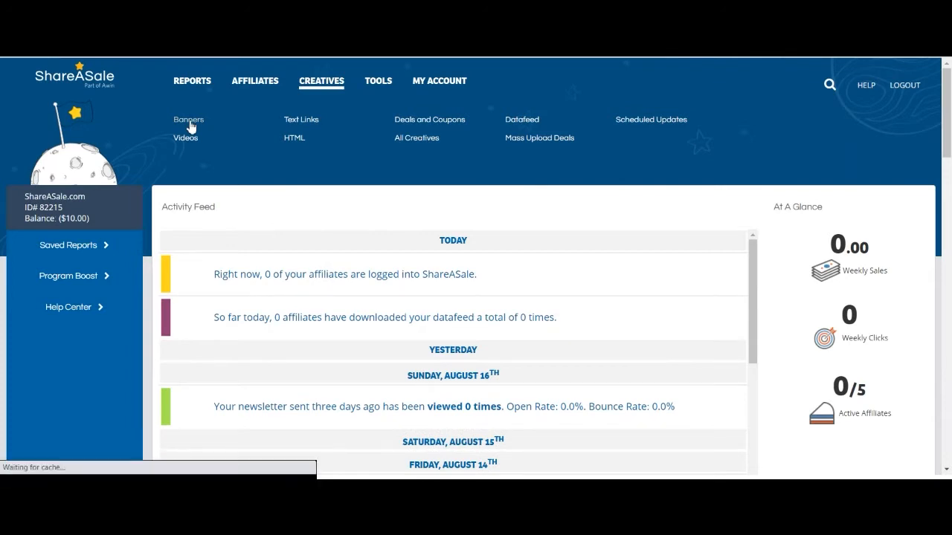
# Go to the Creative Inventory page on the Banners tab.
pyautogui.click(188, 119)
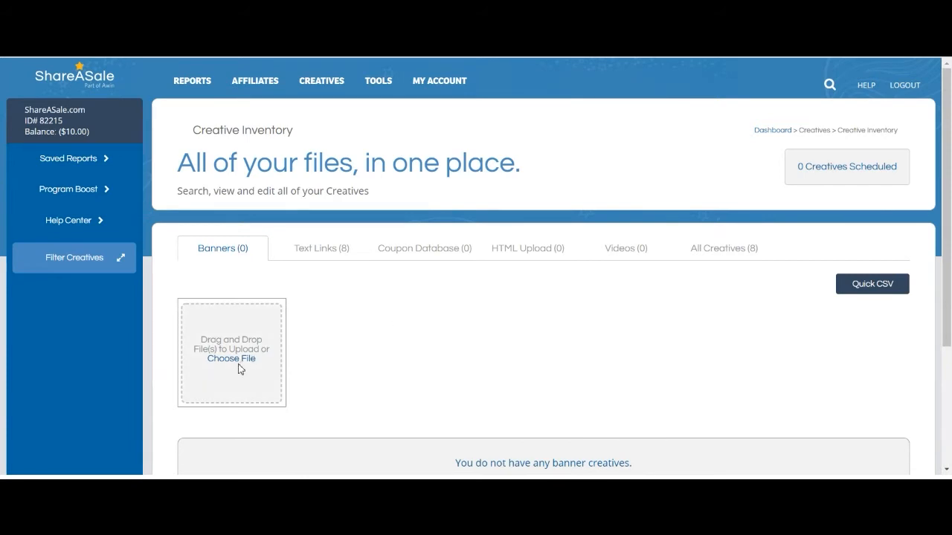
pyautogui.moveTo(196, 401)
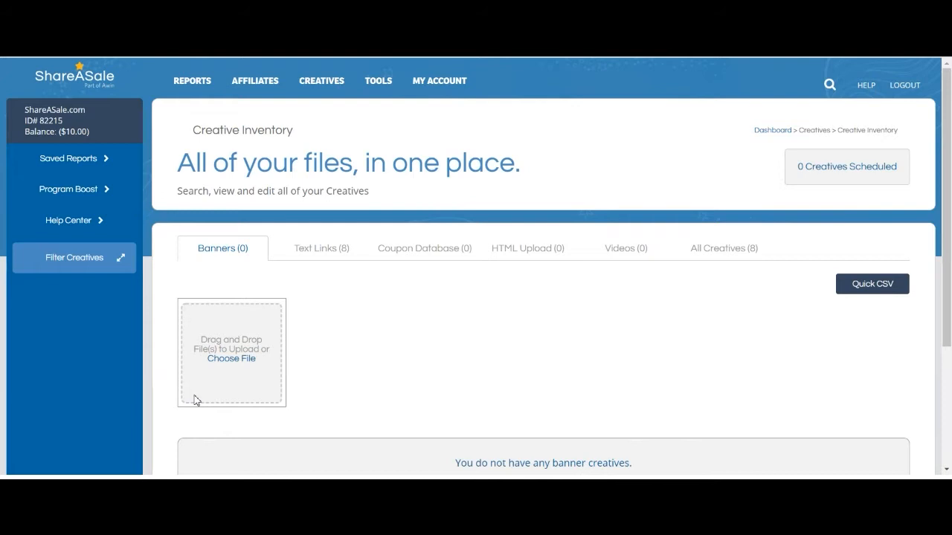
pyautogui.moveTo(220, 375)
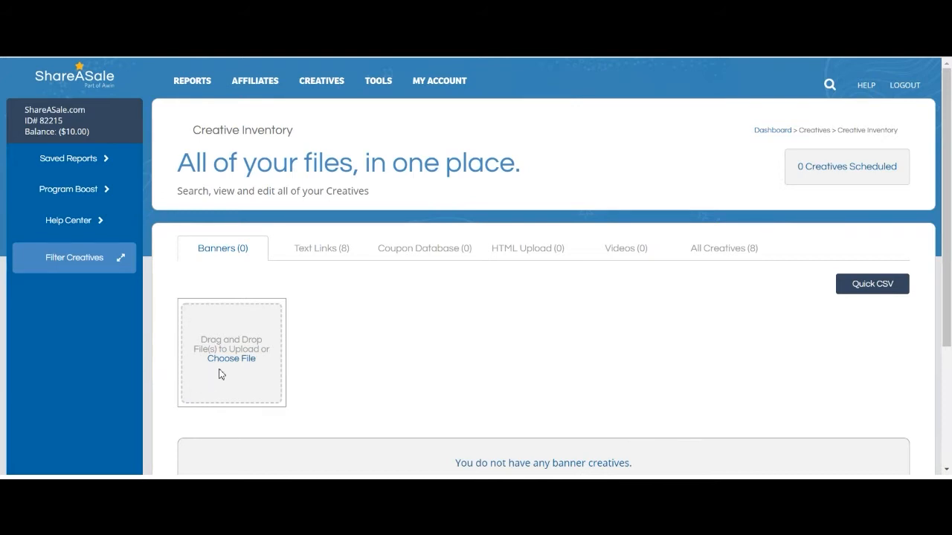
# Bring up the Add Banner form from the drag-and-drop upload box.
pyautogui.click(232, 359)
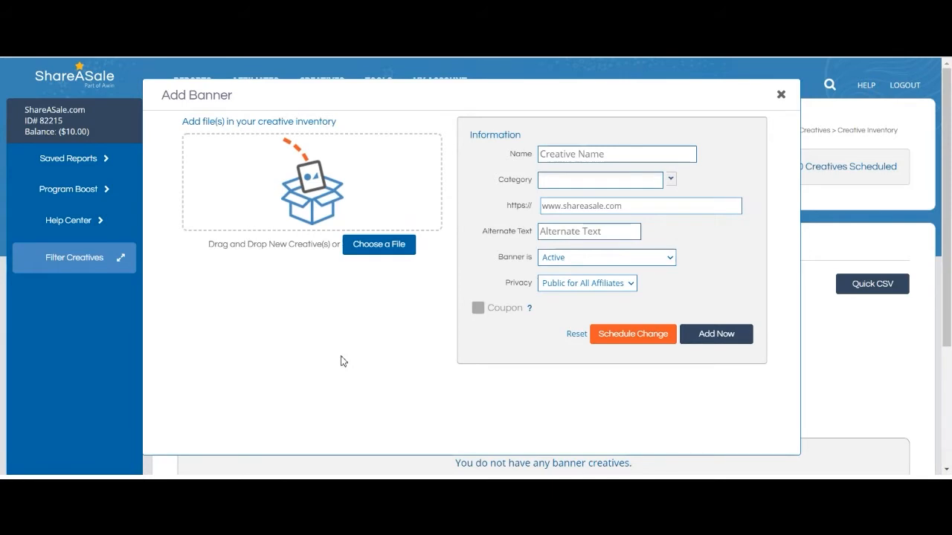
pyautogui.moveTo(312, 341)
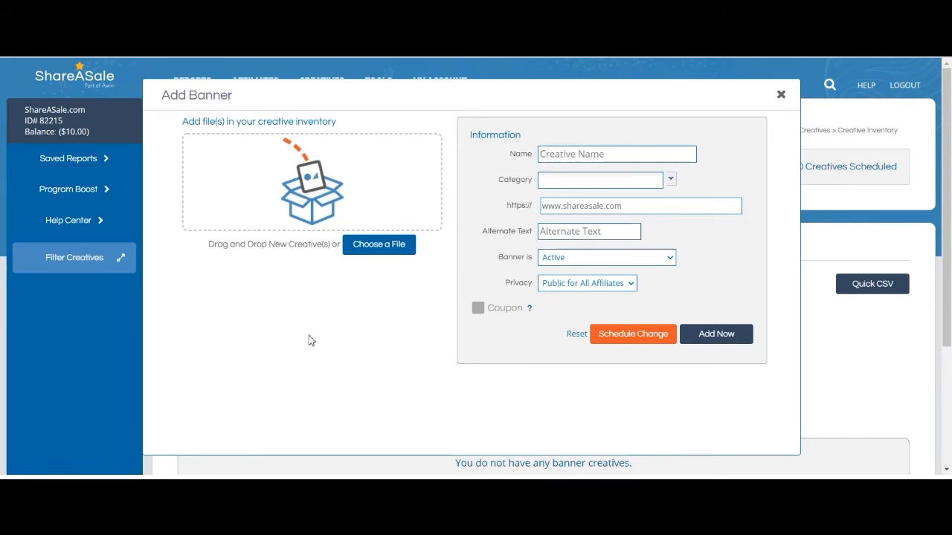
pyautogui.moveTo(510, 362)
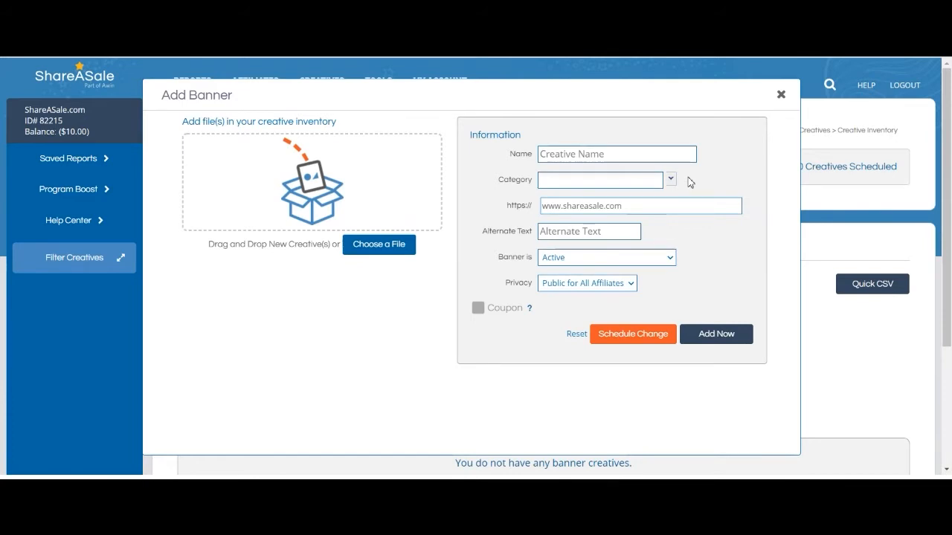
pyautogui.moveTo(684, 265)
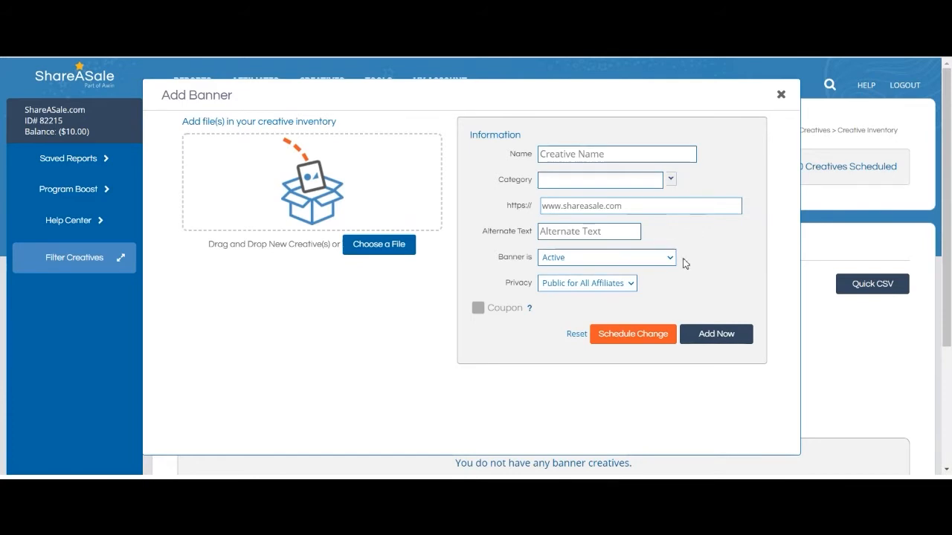
pyautogui.moveTo(687, 259)
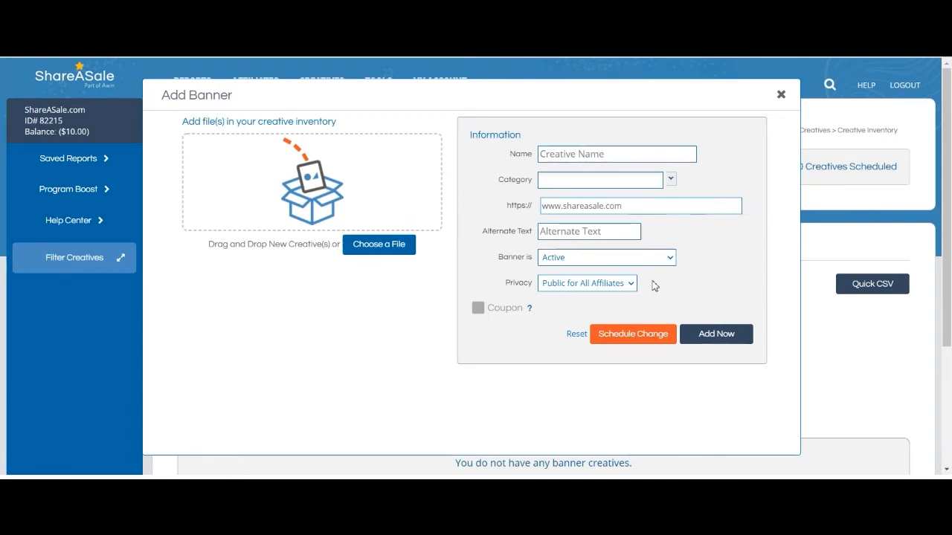
pyautogui.moveTo(712, 271)
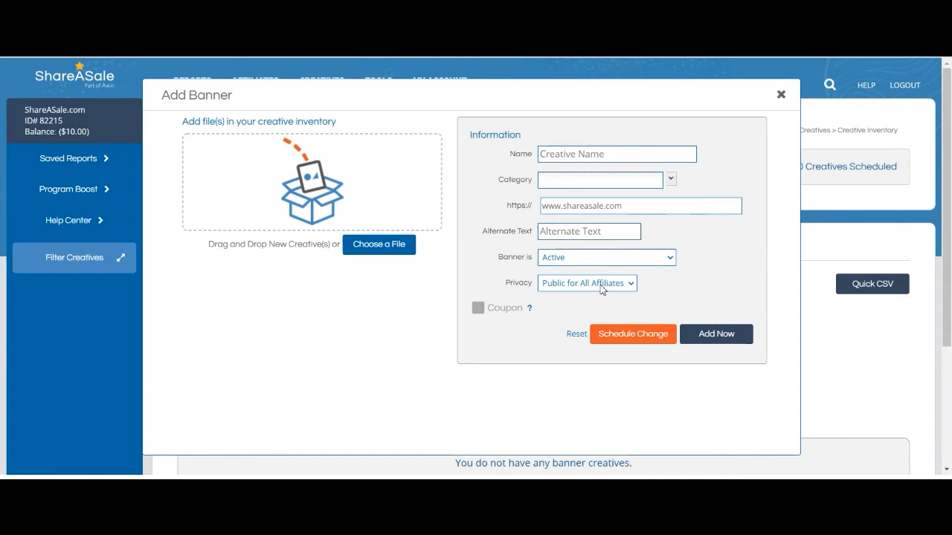
# Make the banner Private, visible to affiliates tagged Blogger, then close the form unsaved.
pyautogui.click(586, 283)
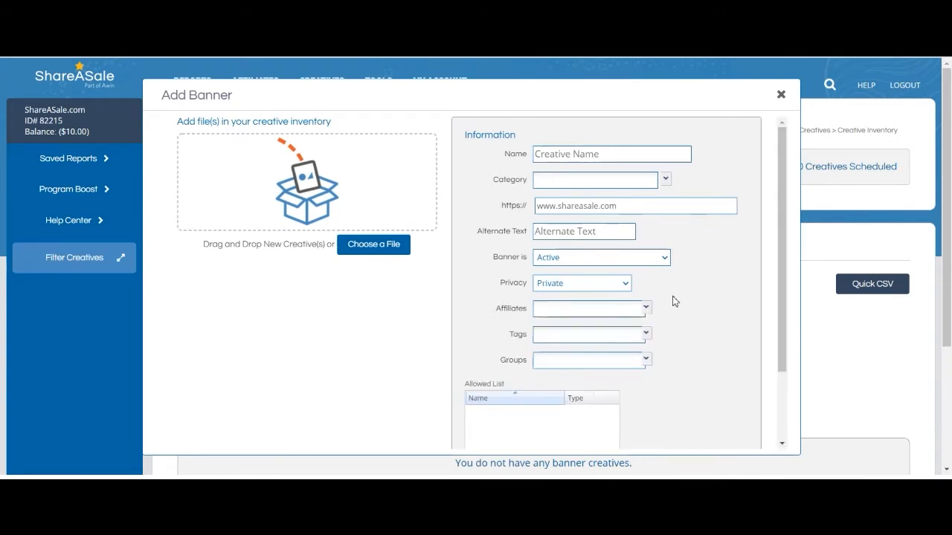
pyautogui.scroll(-3)
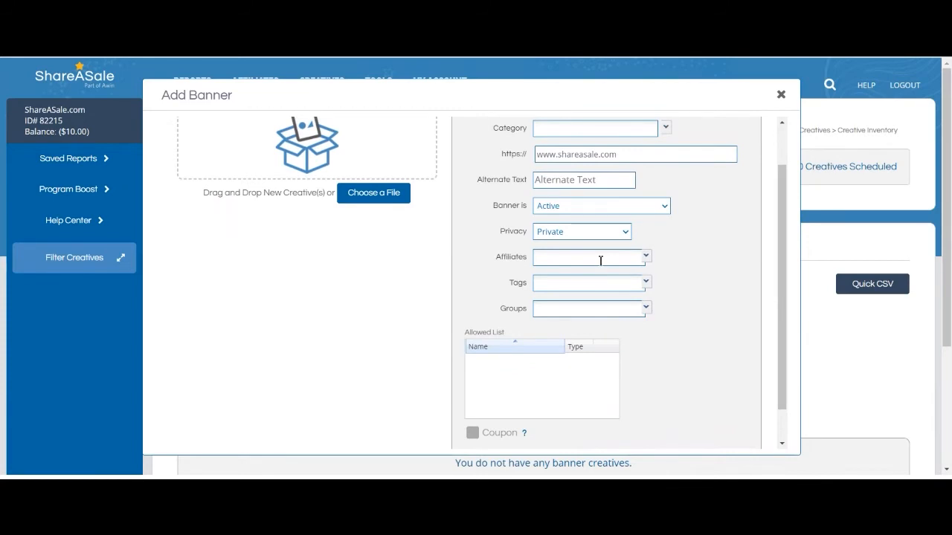
pyautogui.moveTo(598, 315)
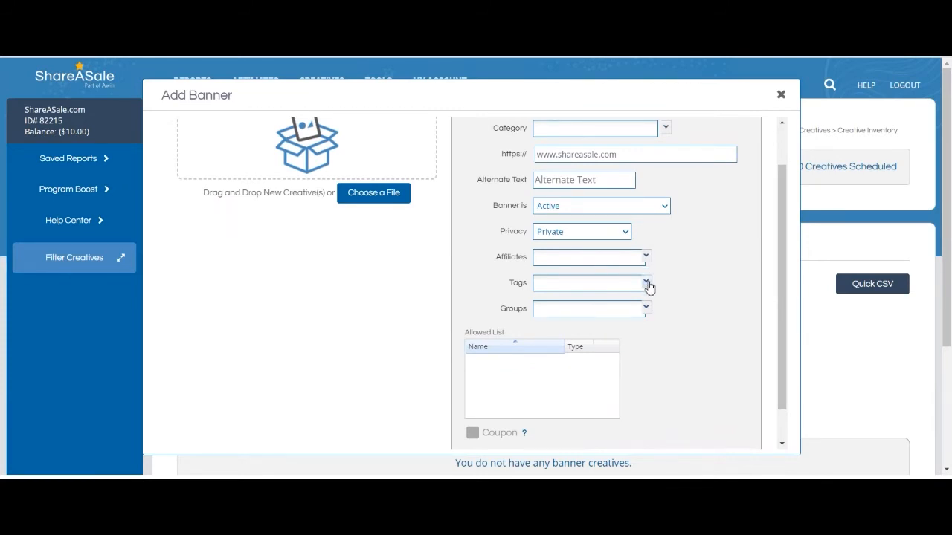
pyautogui.click(645, 283)
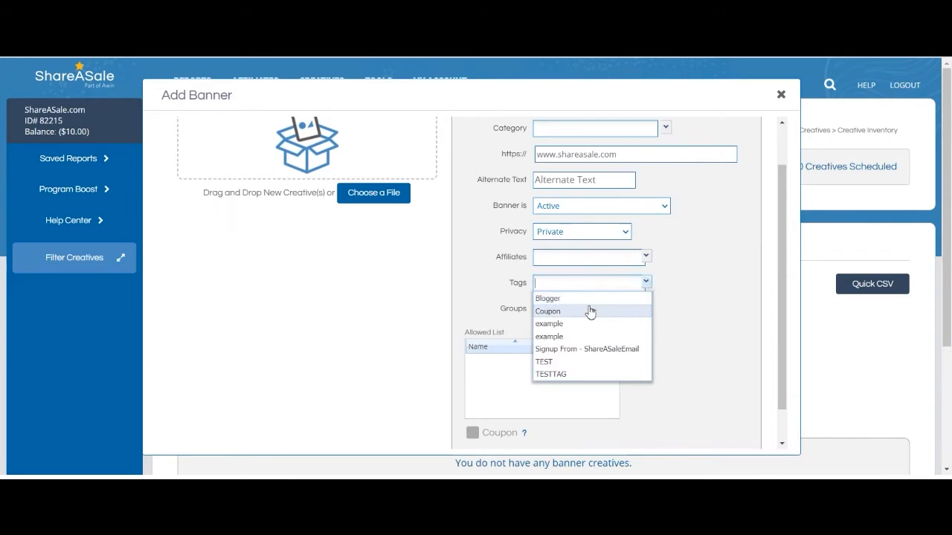
pyautogui.moveTo(559, 300)
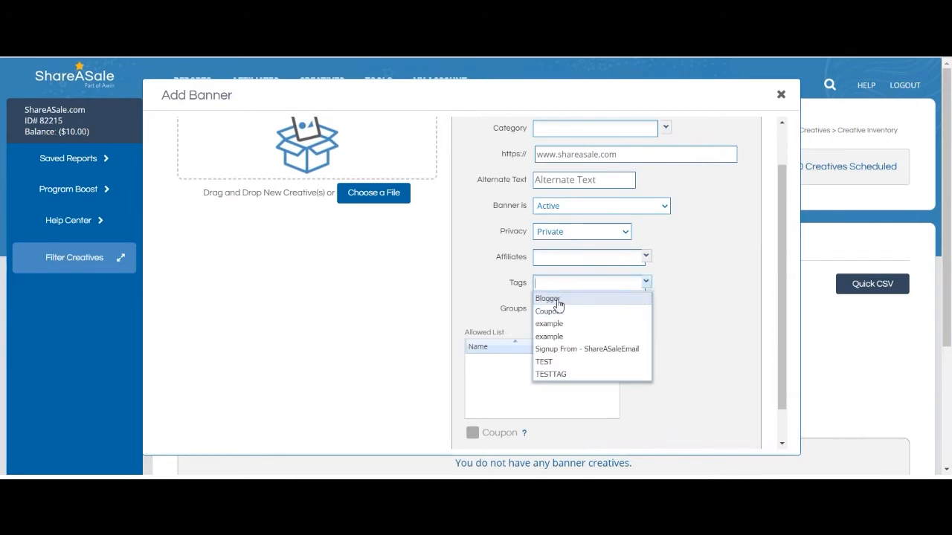
pyautogui.click(548, 297)
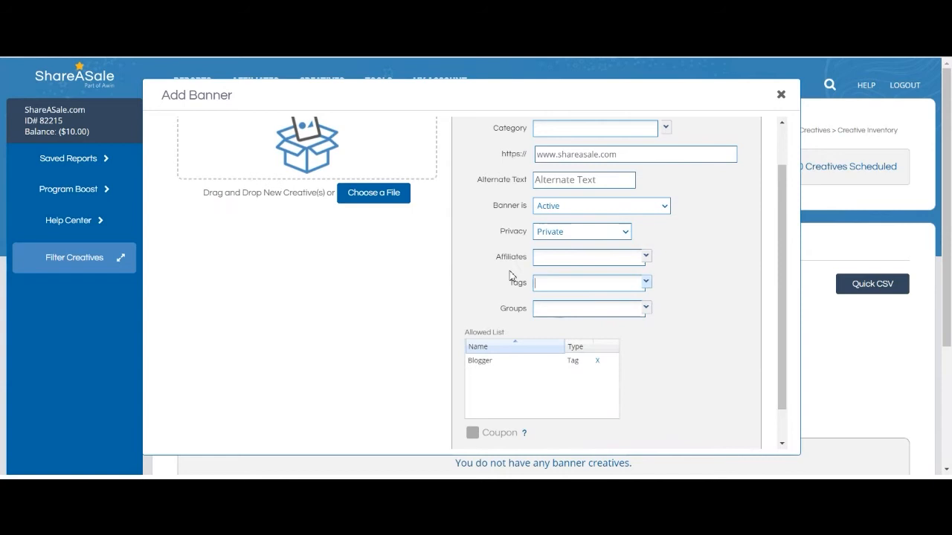
pyautogui.scroll(-3)
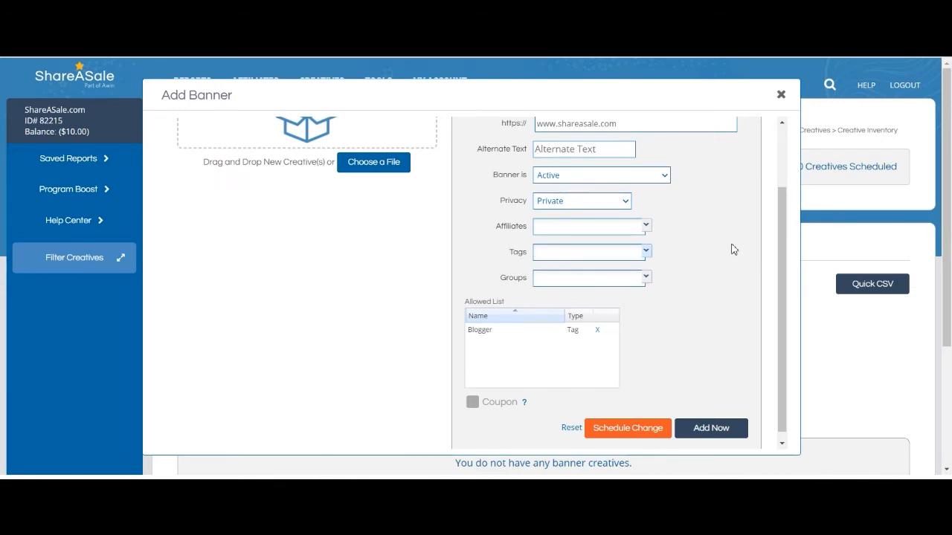
pyautogui.moveTo(678, 336)
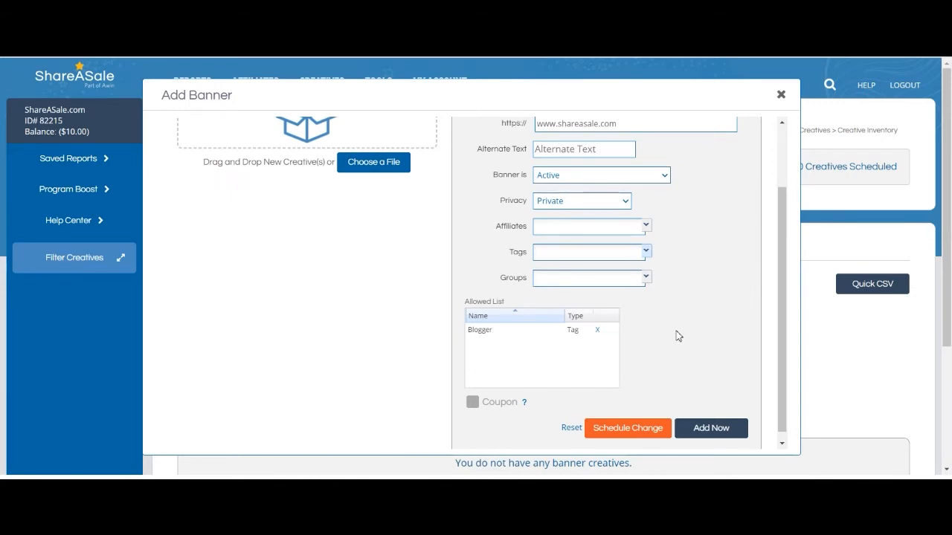
pyautogui.moveTo(727, 380)
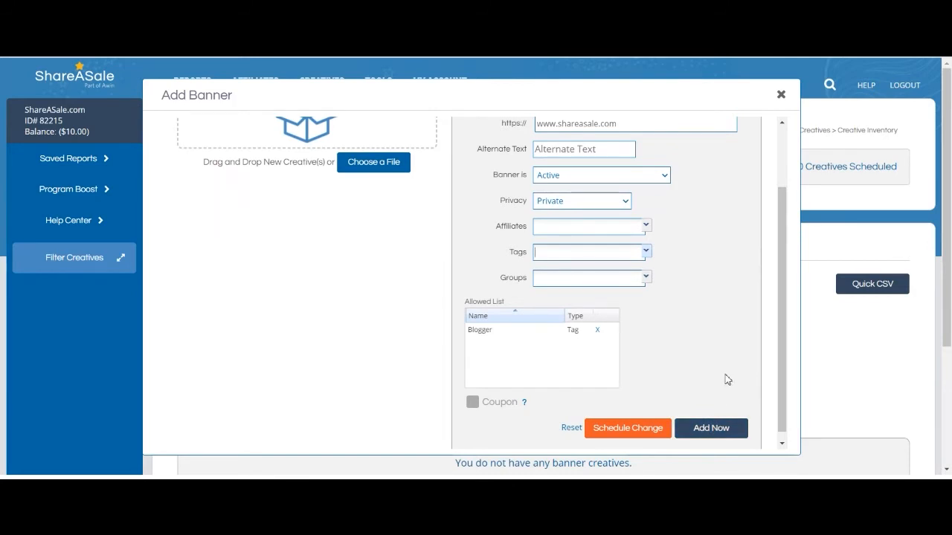
pyautogui.moveTo(616, 405)
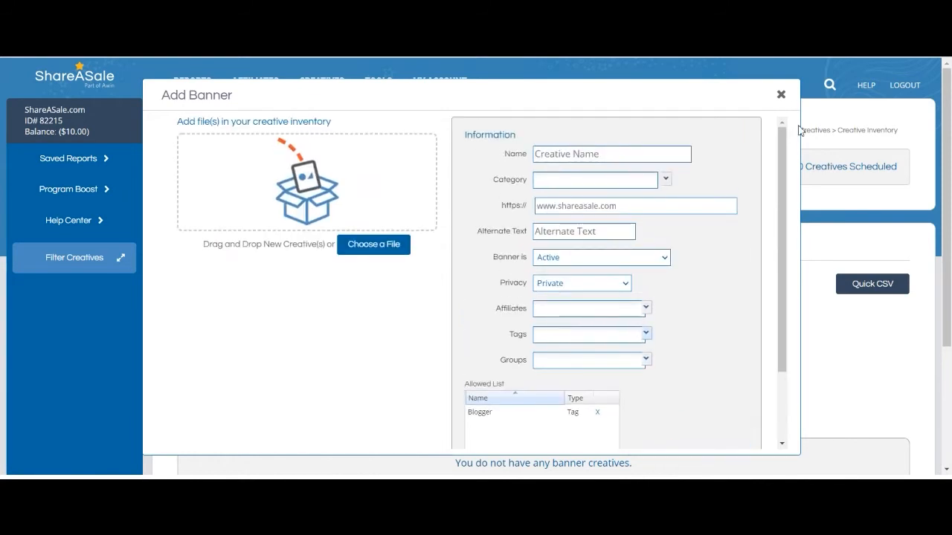
pyautogui.click(779, 95)
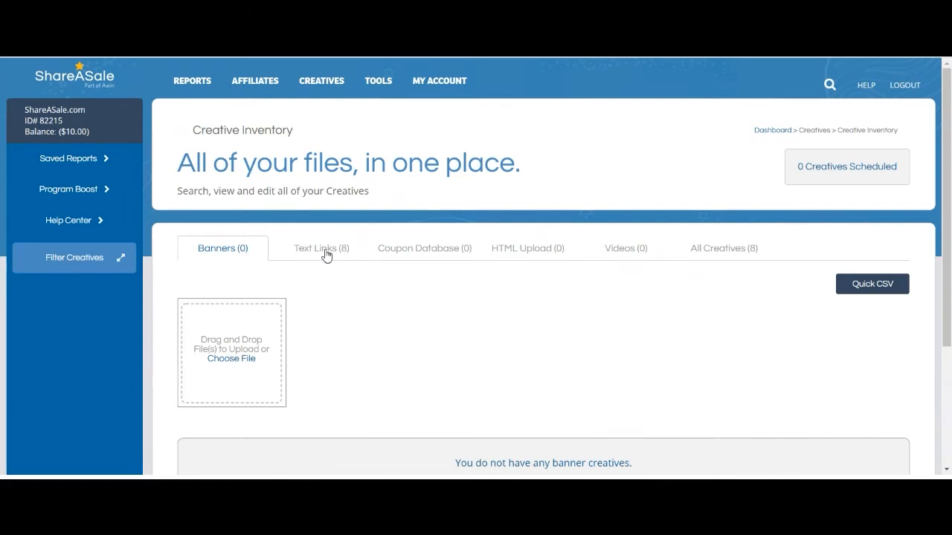
# Start a new text link marked Defunct, then close the form without saving.
pyautogui.click(322, 247)
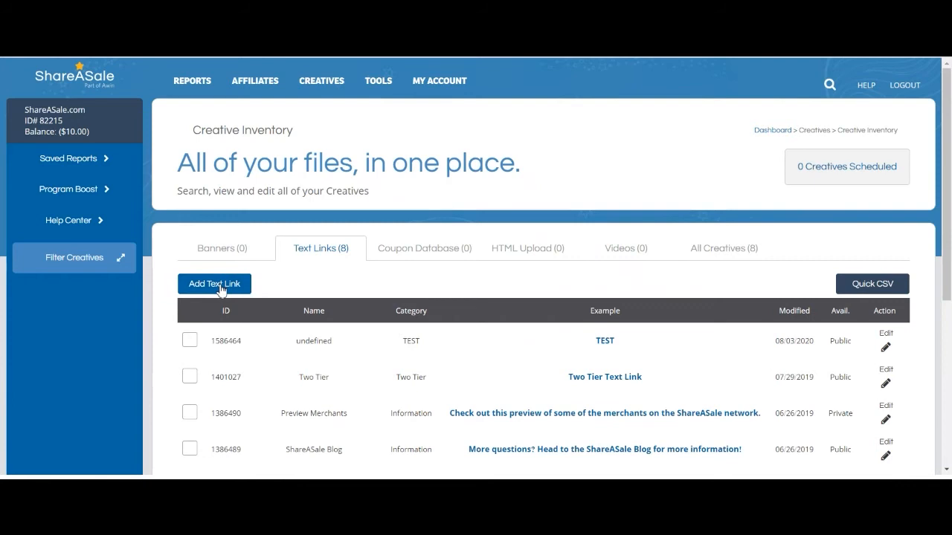
pyautogui.click(214, 283)
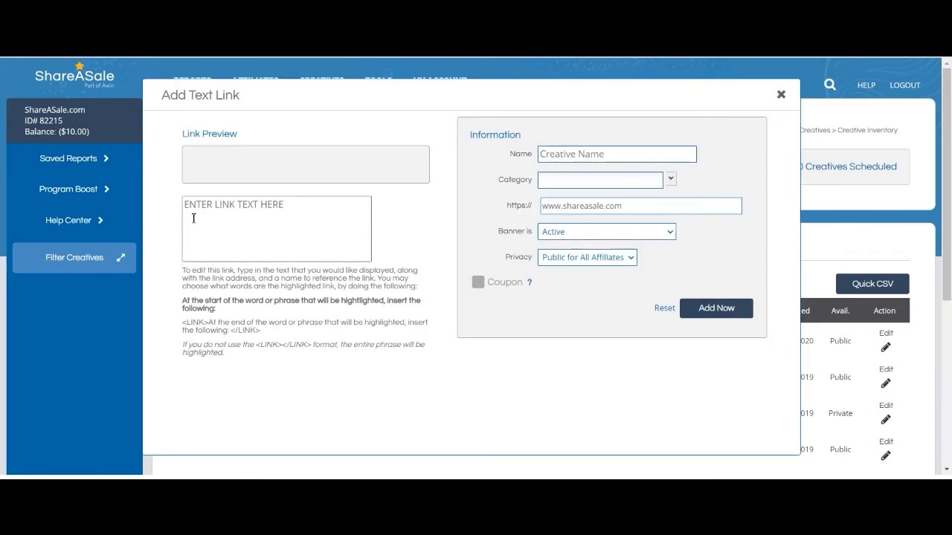
pyautogui.moveTo(289, 214)
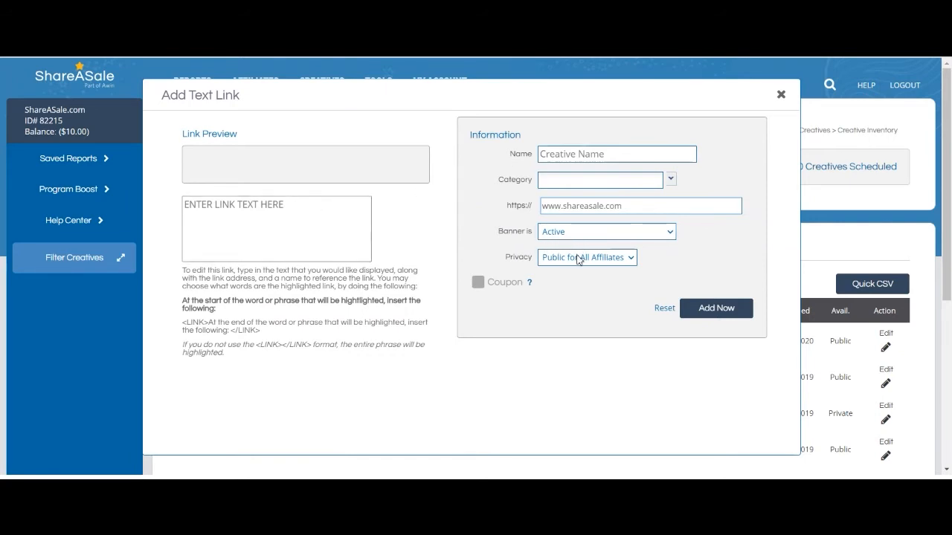
pyautogui.click(607, 232)
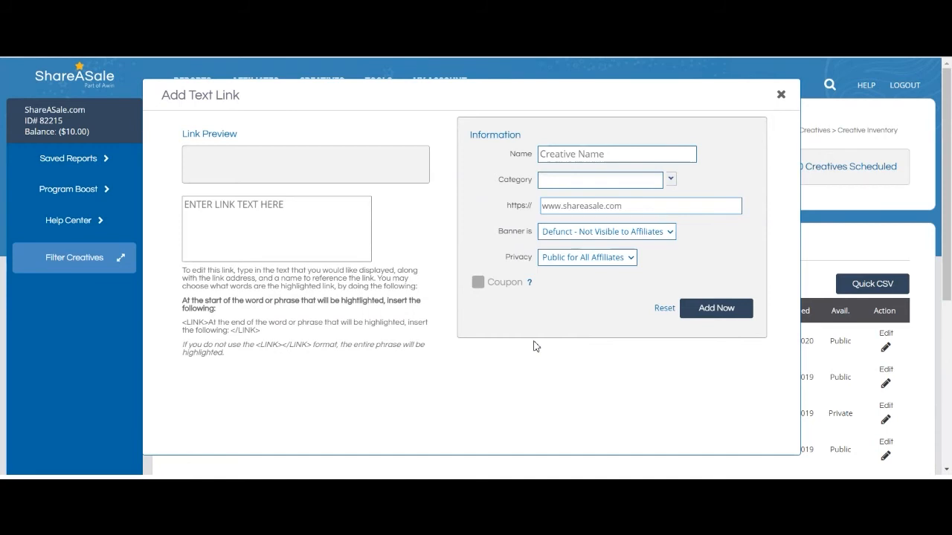
pyautogui.moveTo(745, 151)
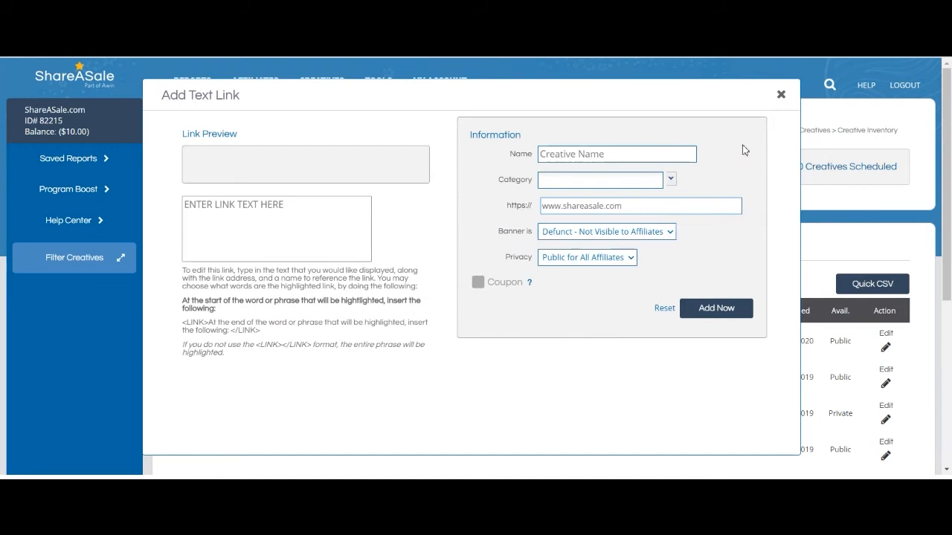
pyautogui.click(779, 95)
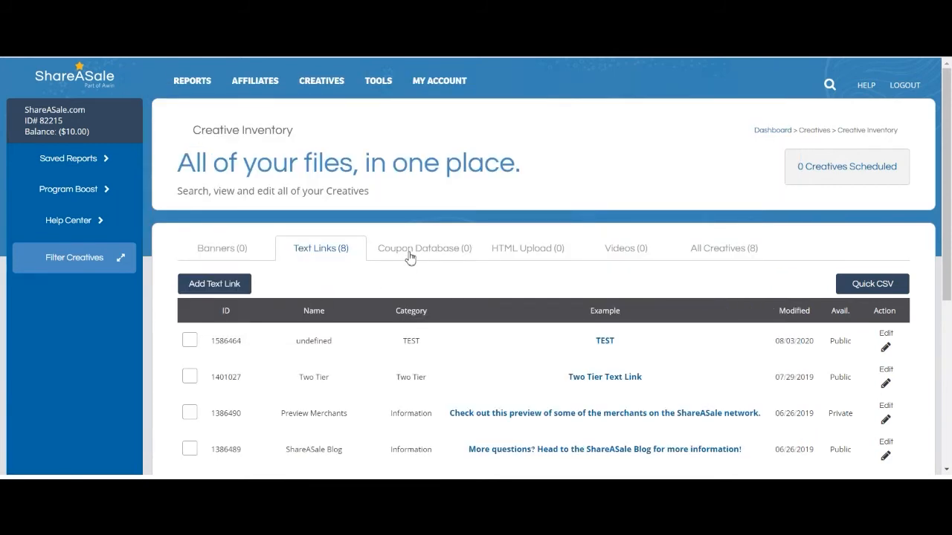
# Switch the Creative Inventory to the empty Coupon Database tab.
pyautogui.click(423, 247)
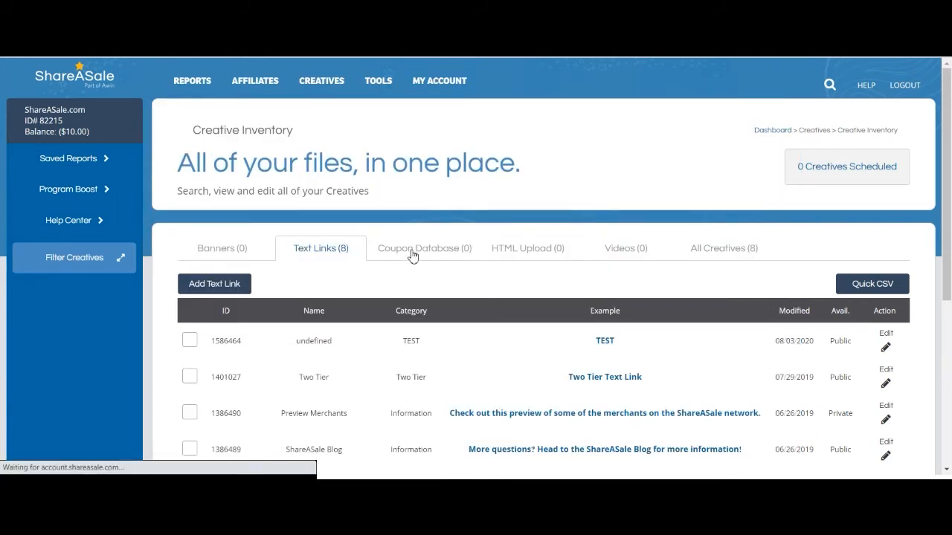
pyautogui.click(424, 247)
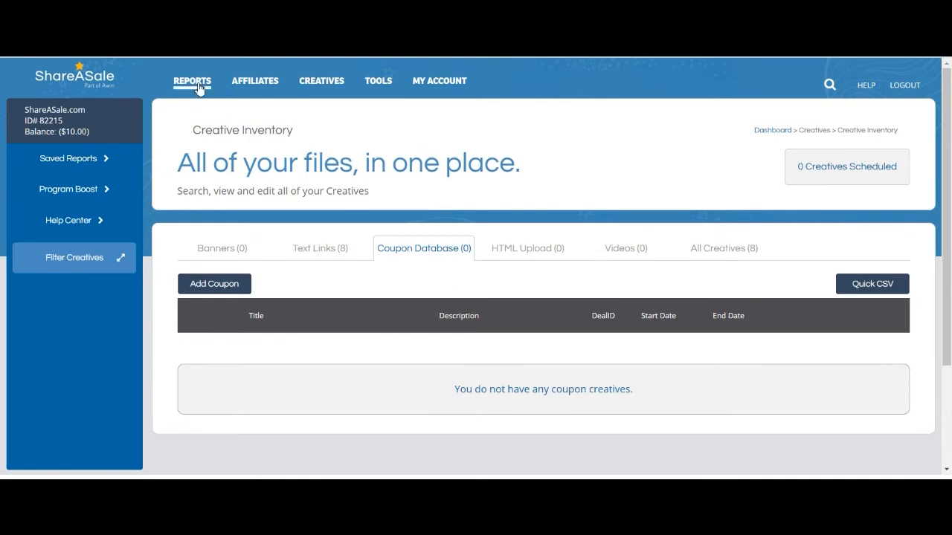
pyautogui.moveTo(190, 80)
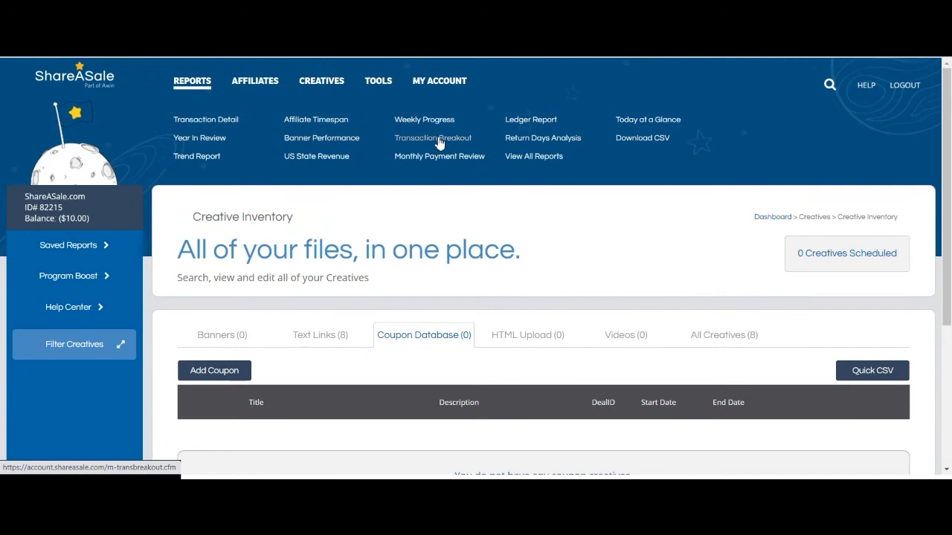
# Filter the Transaction Breakout Report by the Coupon Transactions breakout metric.
pyautogui.click(431, 138)
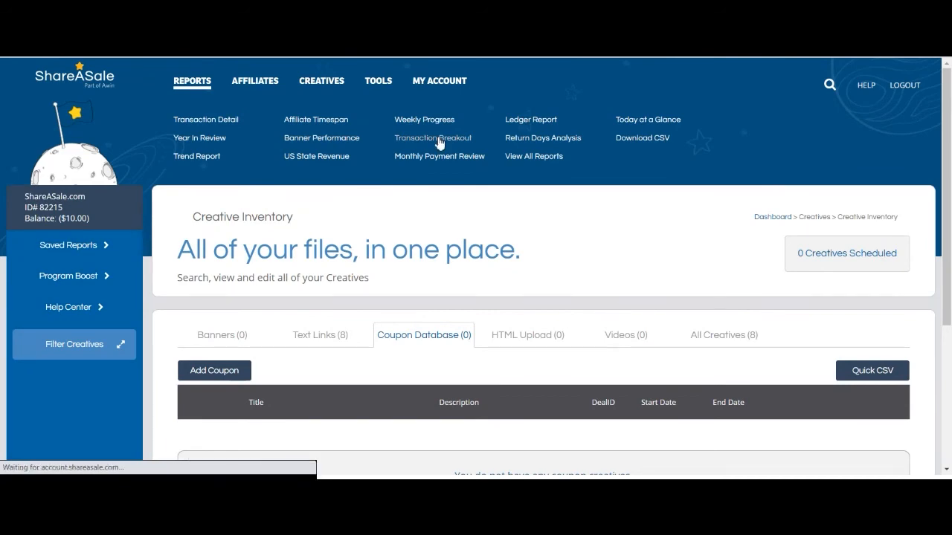
pyautogui.click(431, 137)
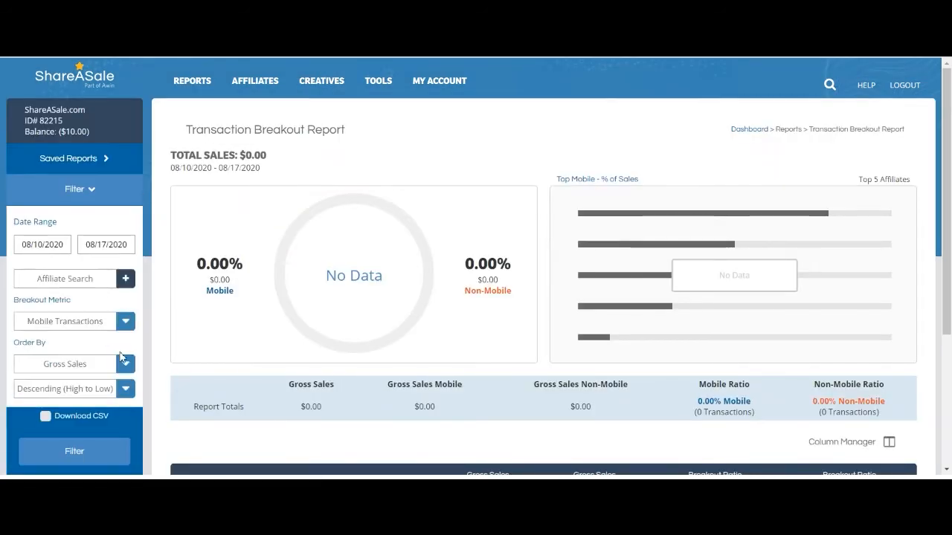
pyautogui.click(125, 238)
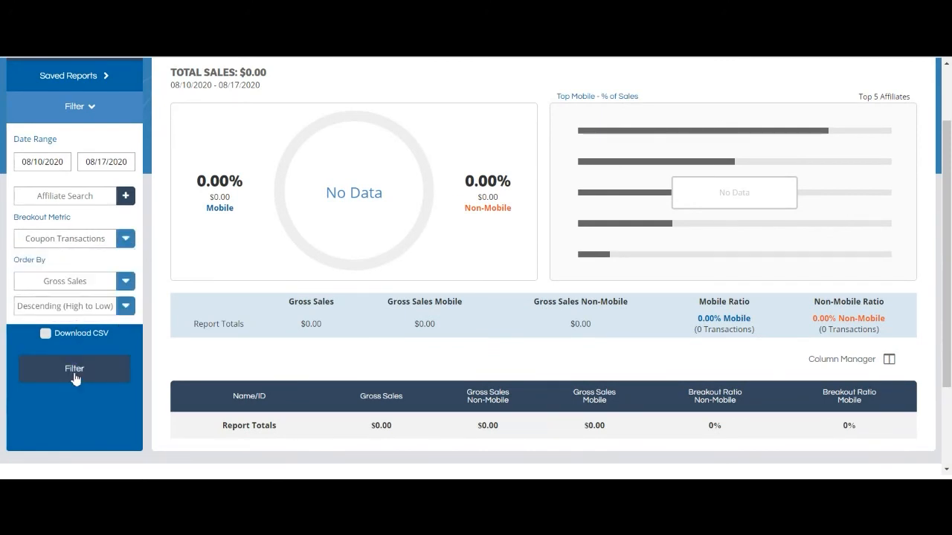
pyautogui.click(75, 369)
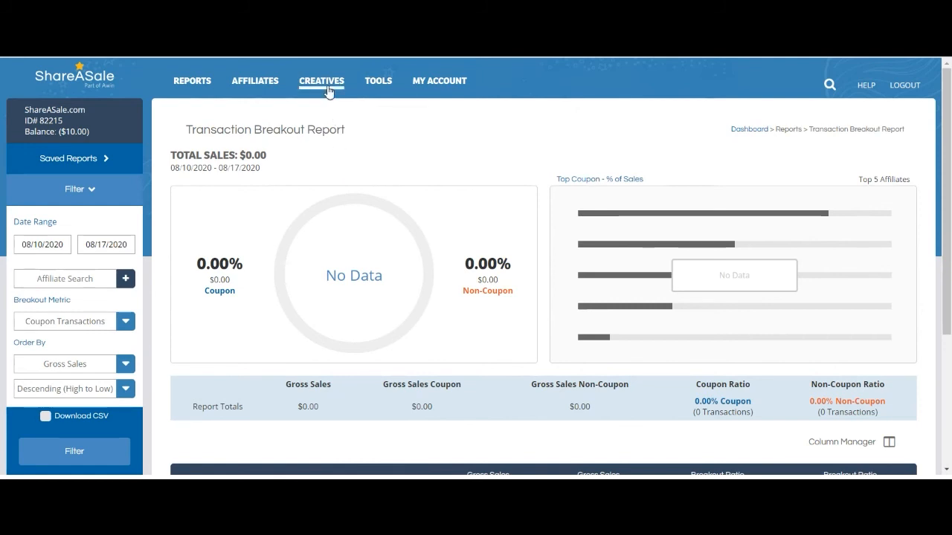
# Review the All Creatives tab listing eight text creatives, then hover the Affiliates menu.
pyautogui.click(321, 80)
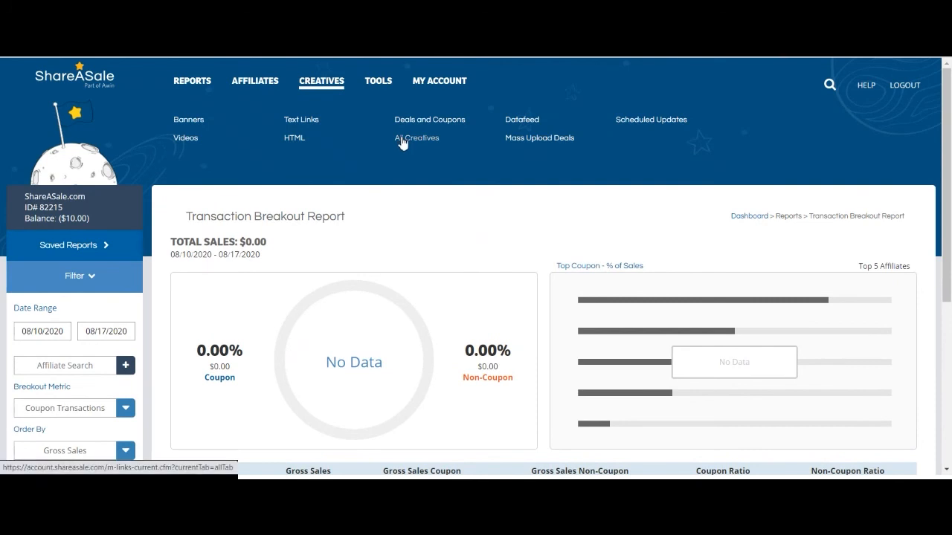
pyautogui.click(416, 137)
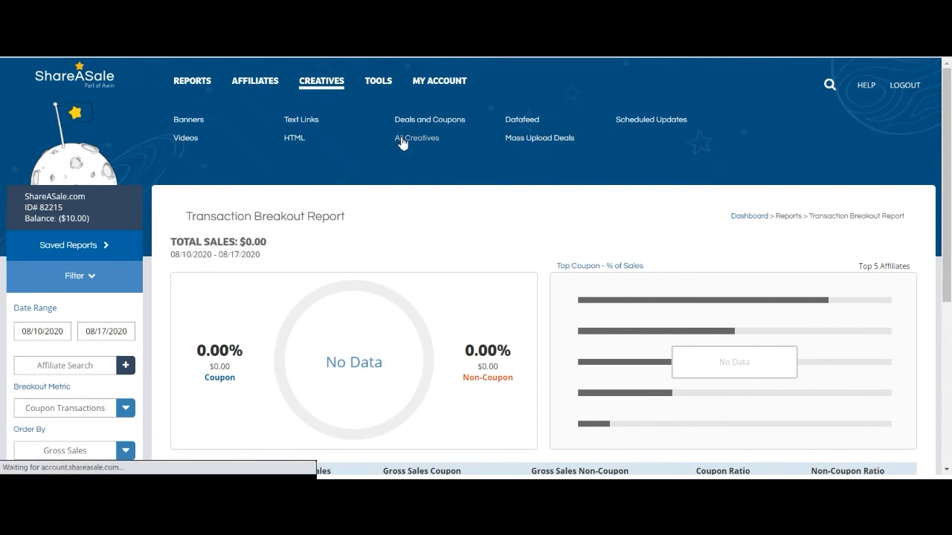
pyautogui.click(416, 136)
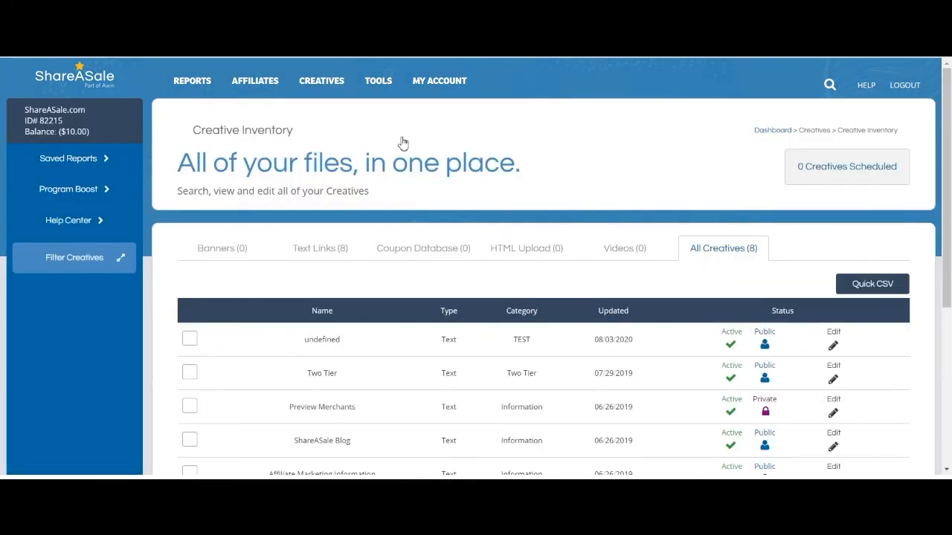
pyautogui.scroll(-3)
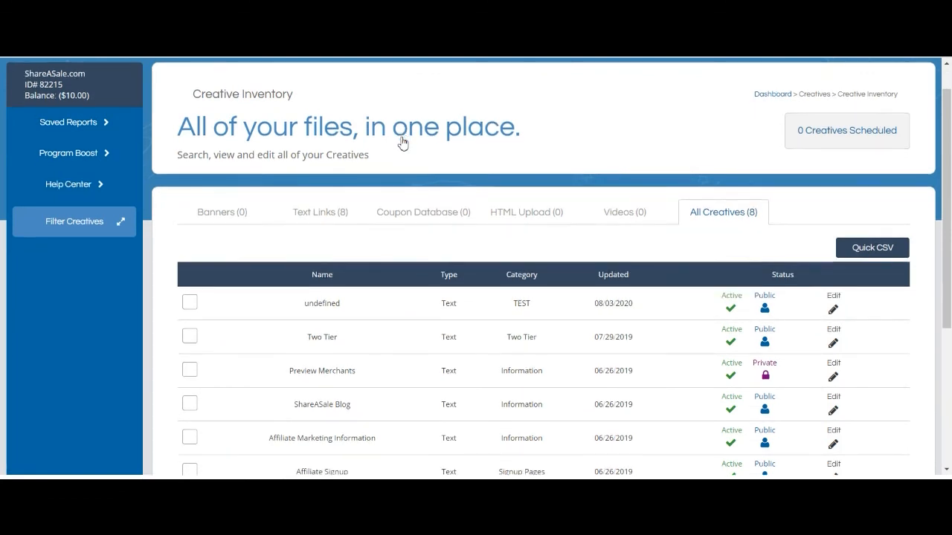
pyautogui.scroll(-3)
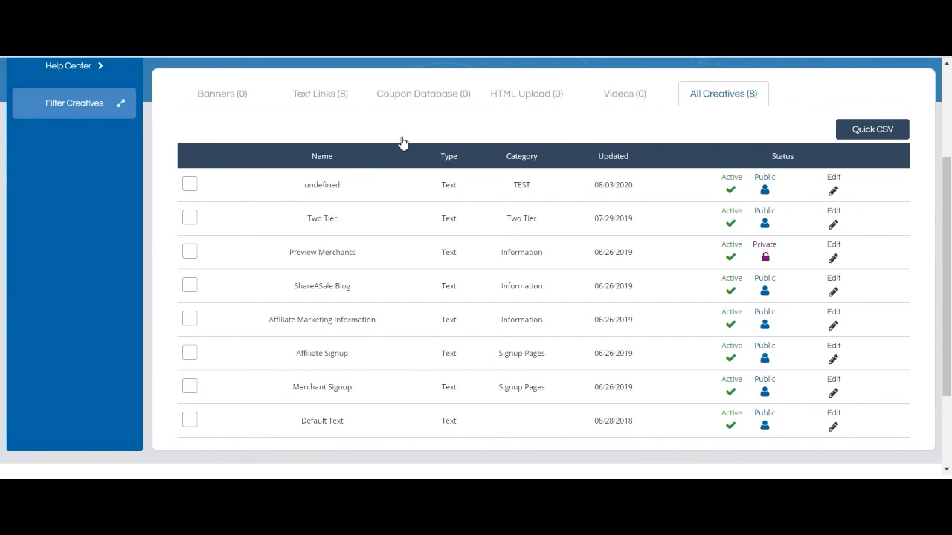
pyautogui.moveTo(410, 137)
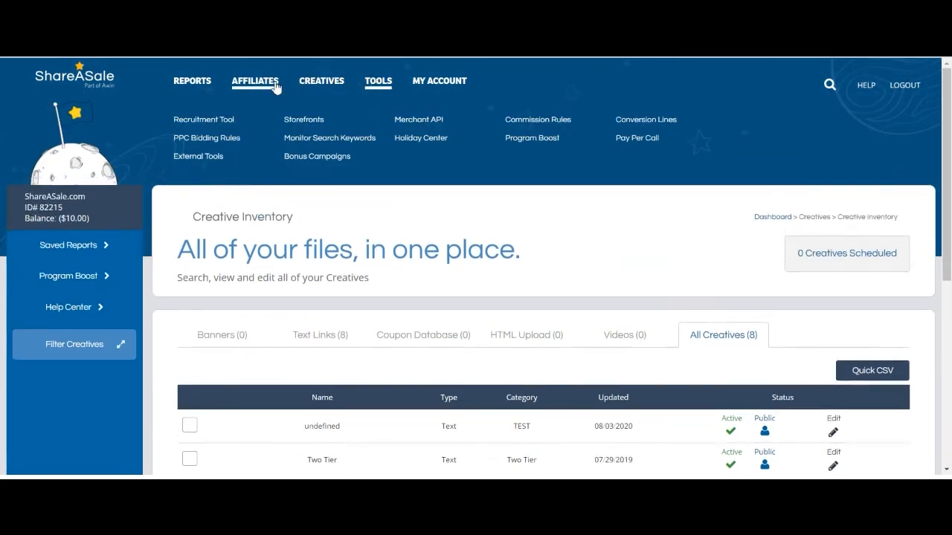
pyautogui.click(256, 80)
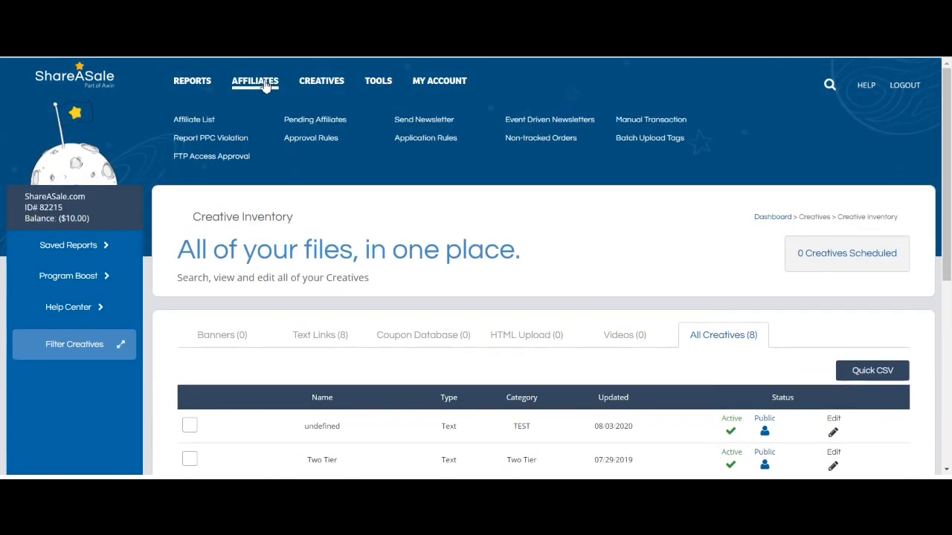